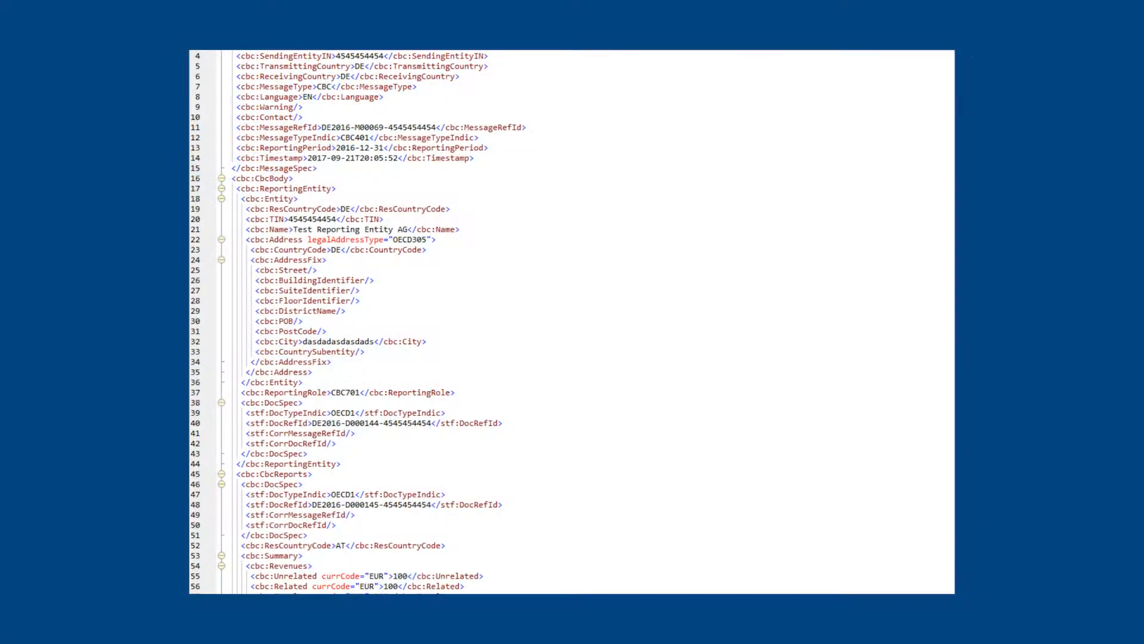
# Step: Scroll through the sample OECD CbC XML report in the viewer
pyautogui.scroll(-3)
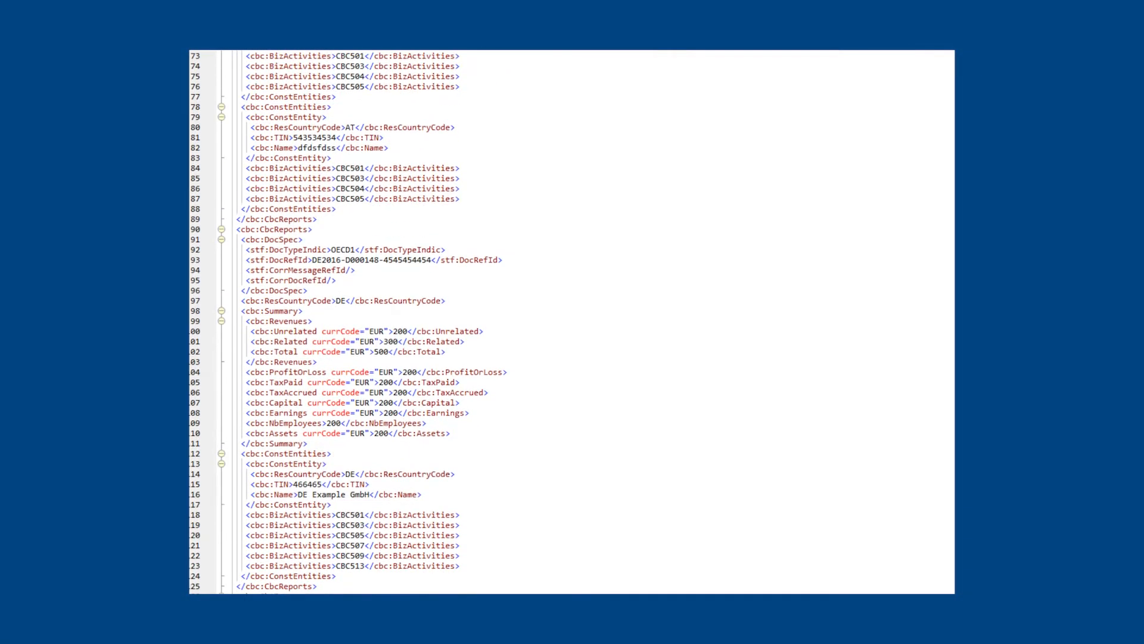
pyautogui.scroll(-3)
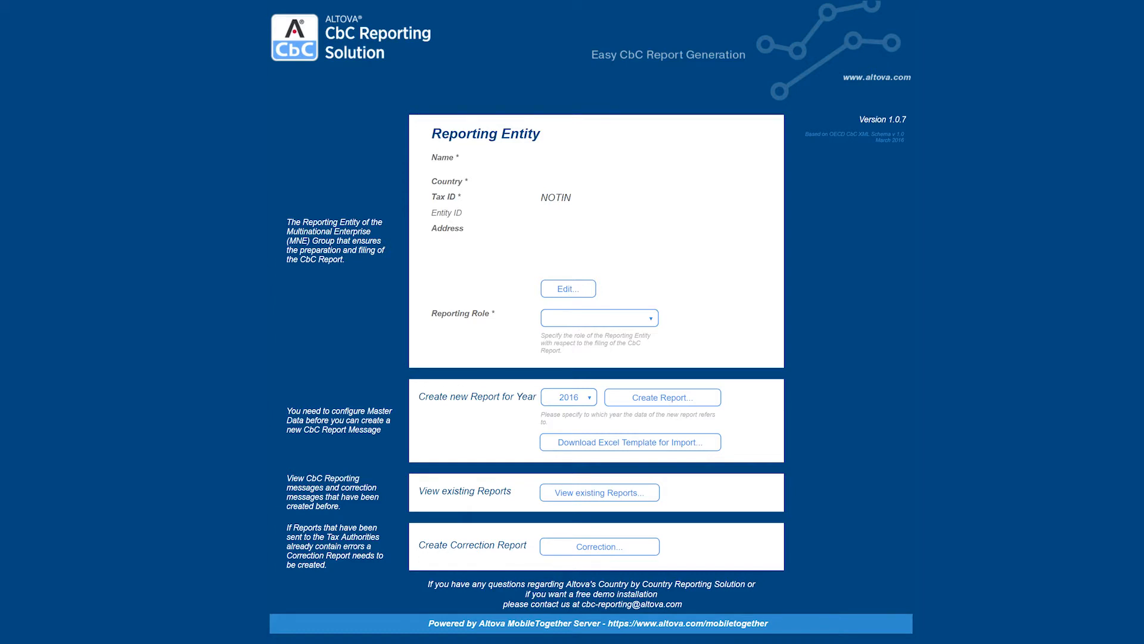
# Step: Save Nanonull Inc's details with tax ID 12345 and Austria as entity ID issuer
pyautogui.click(568, 288)
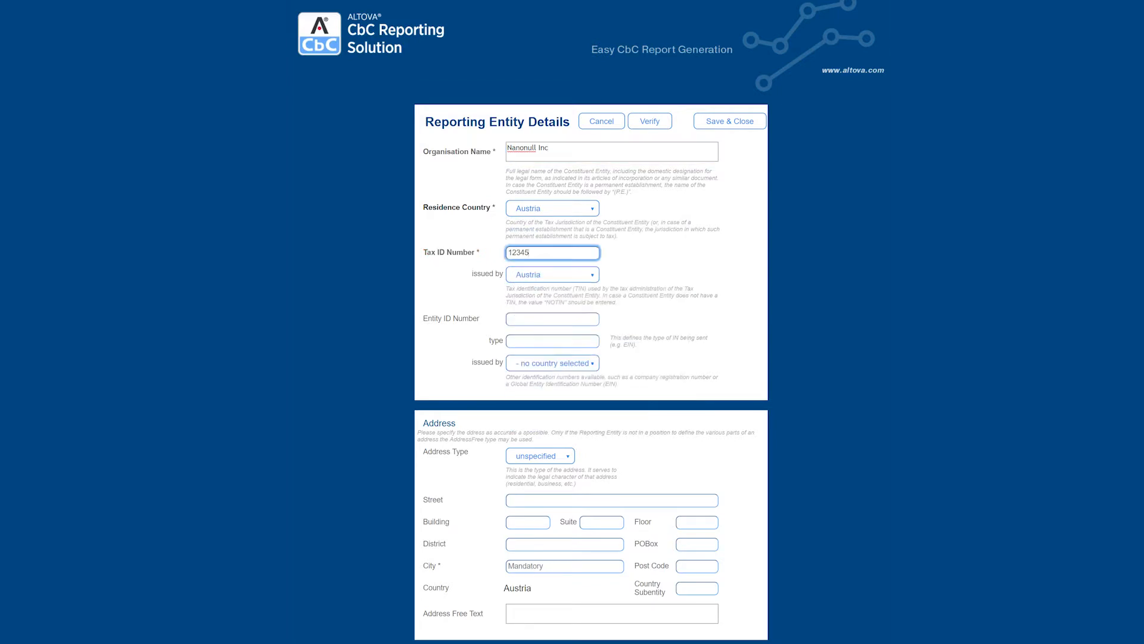
pyautogui.write('12345')
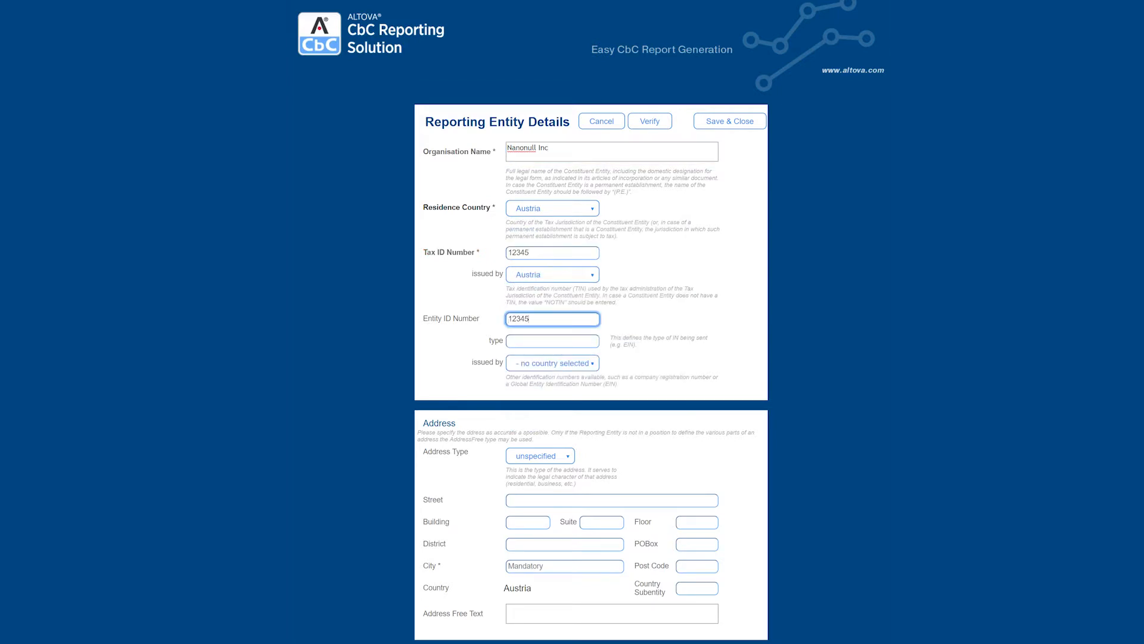
pyautogui.click(551, 363)
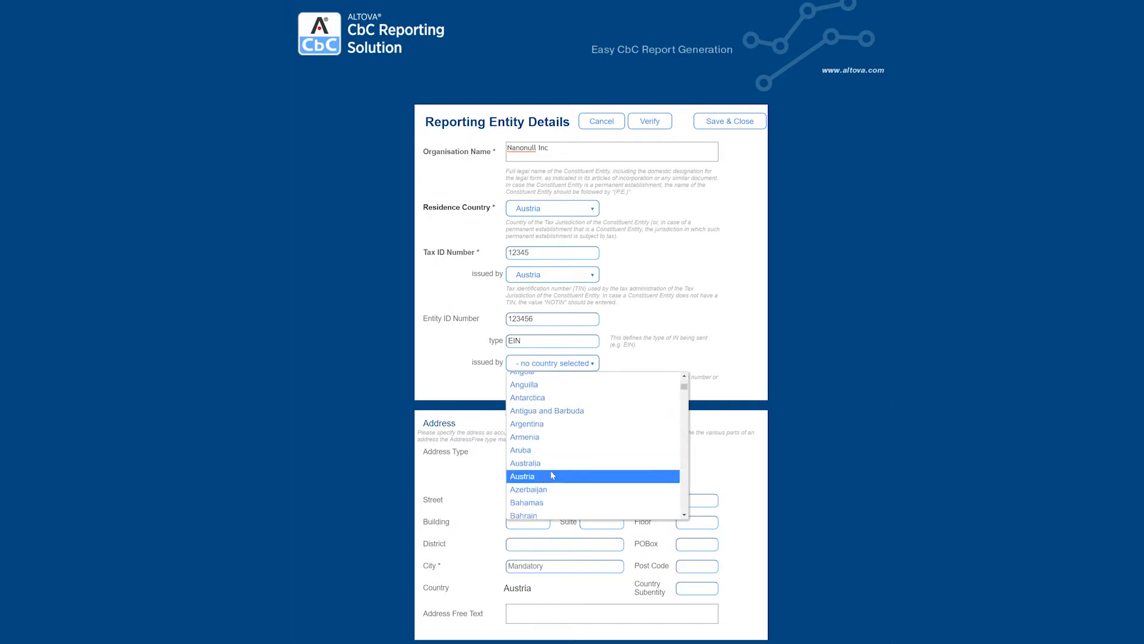
pyautogui.click(523, 475)
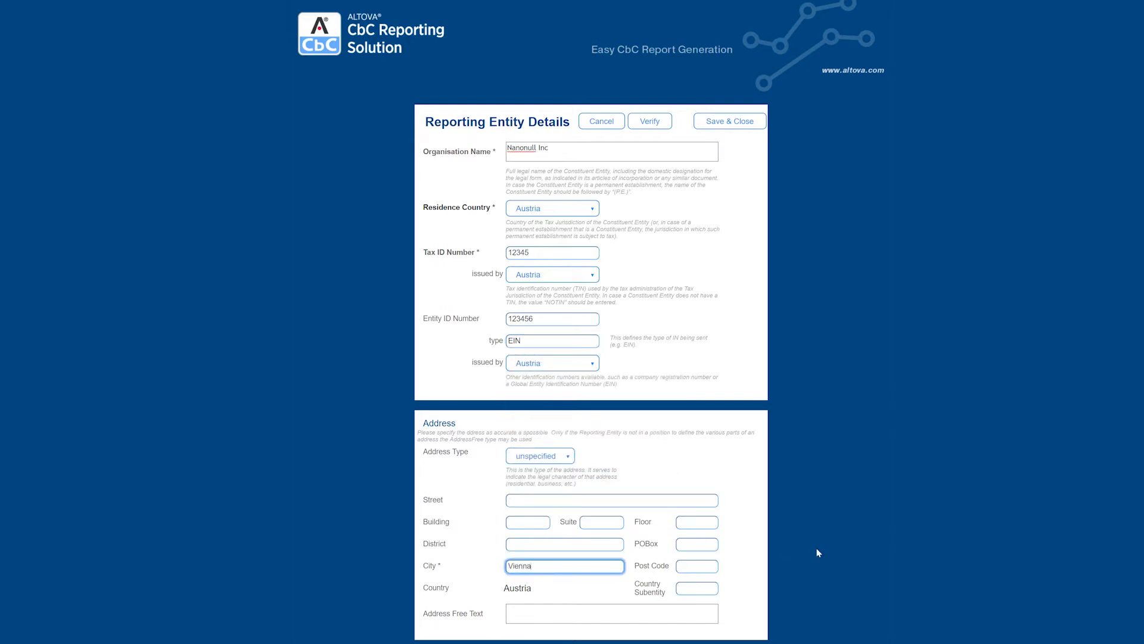
pyautogui.click(649, 121)
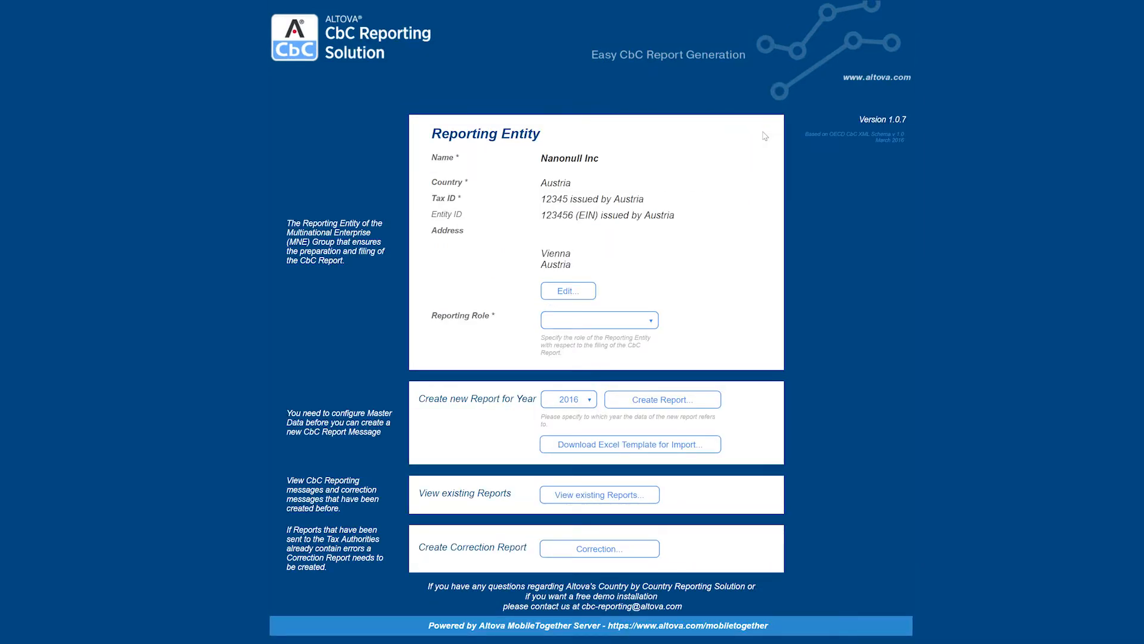
# Step: Make Nanonull Inc the Ultimate Parent Entity and download the Excel import template
pyautogui.click(599, 320)
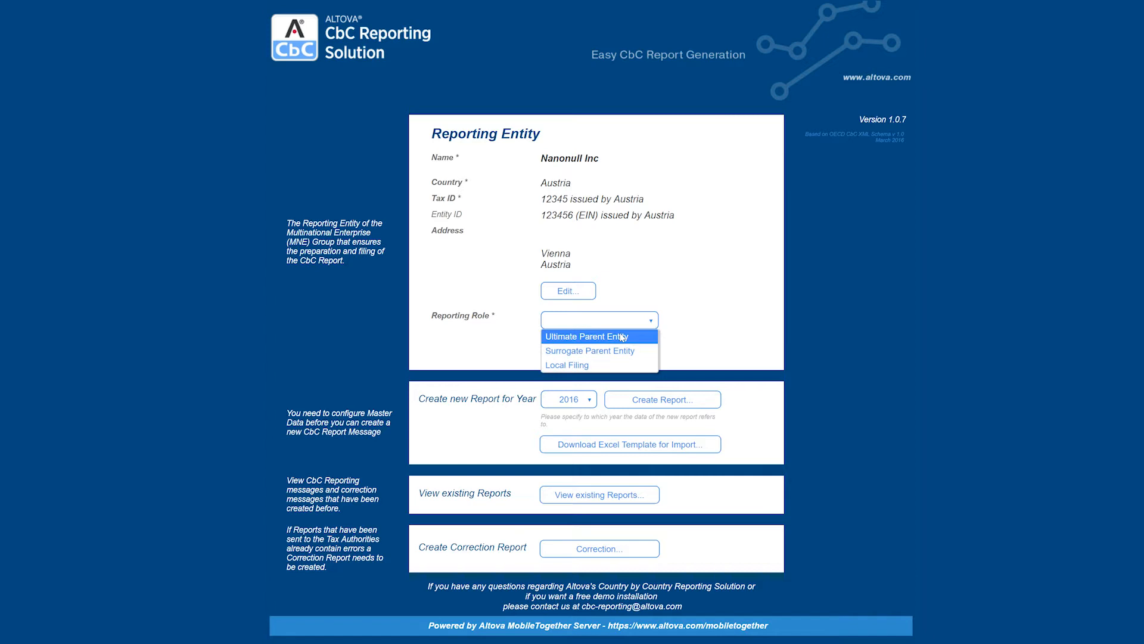
pyautogui.click(585, 336)
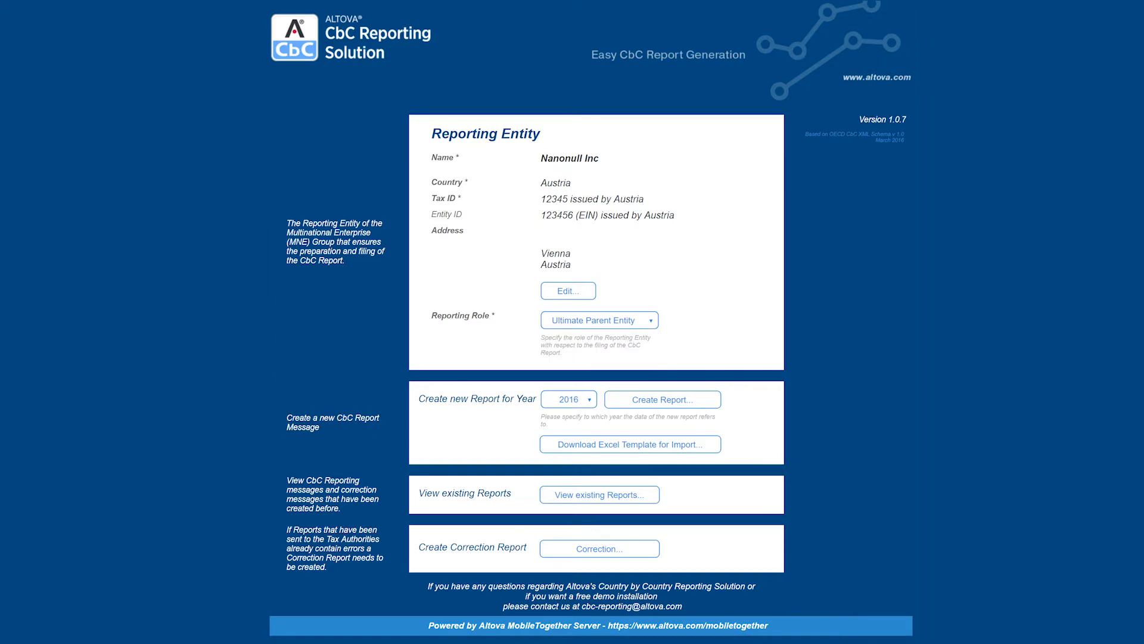
pyautogui.moveTo(626, 444)
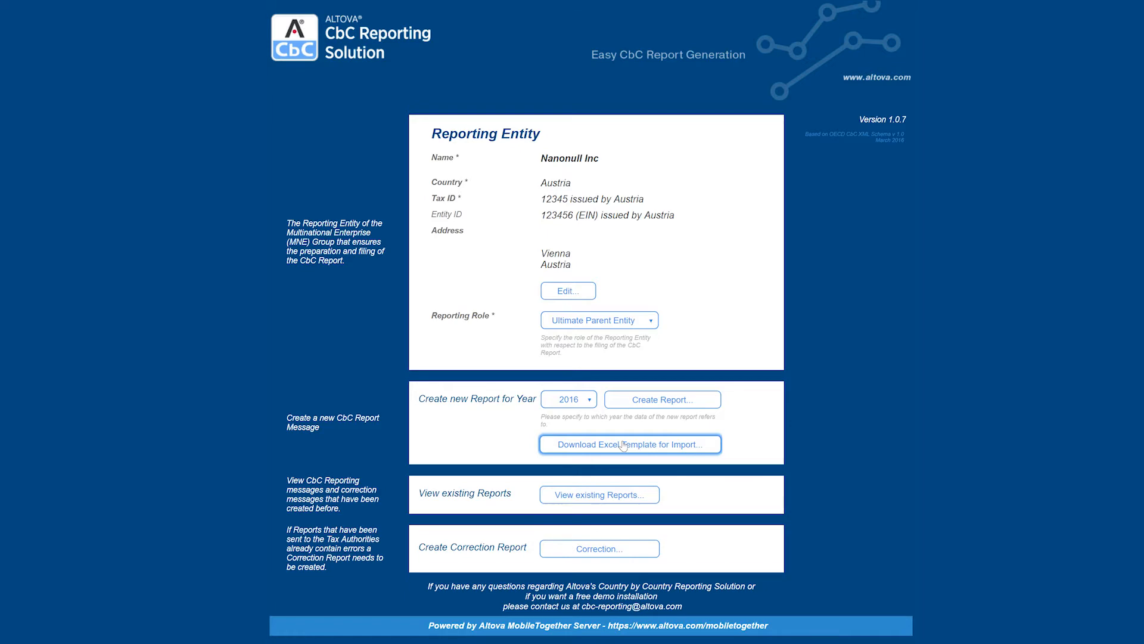
pyautogui.click(630, 444)
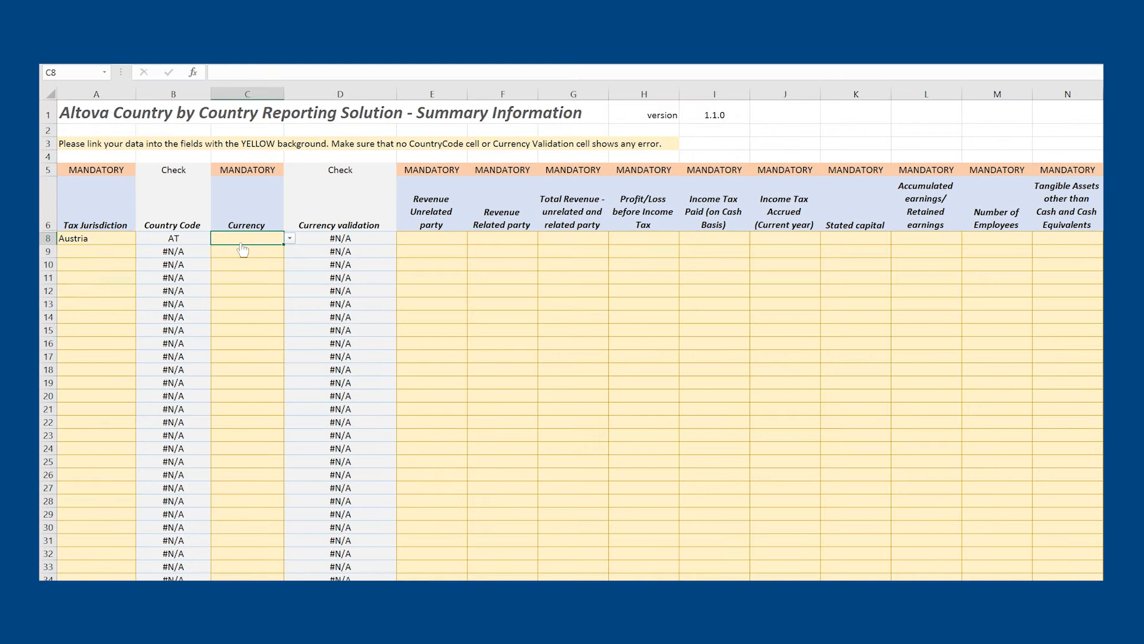
# Step: Set EUR as Austria's currency in the Summary Information table
pyautogui.click(289, 238)
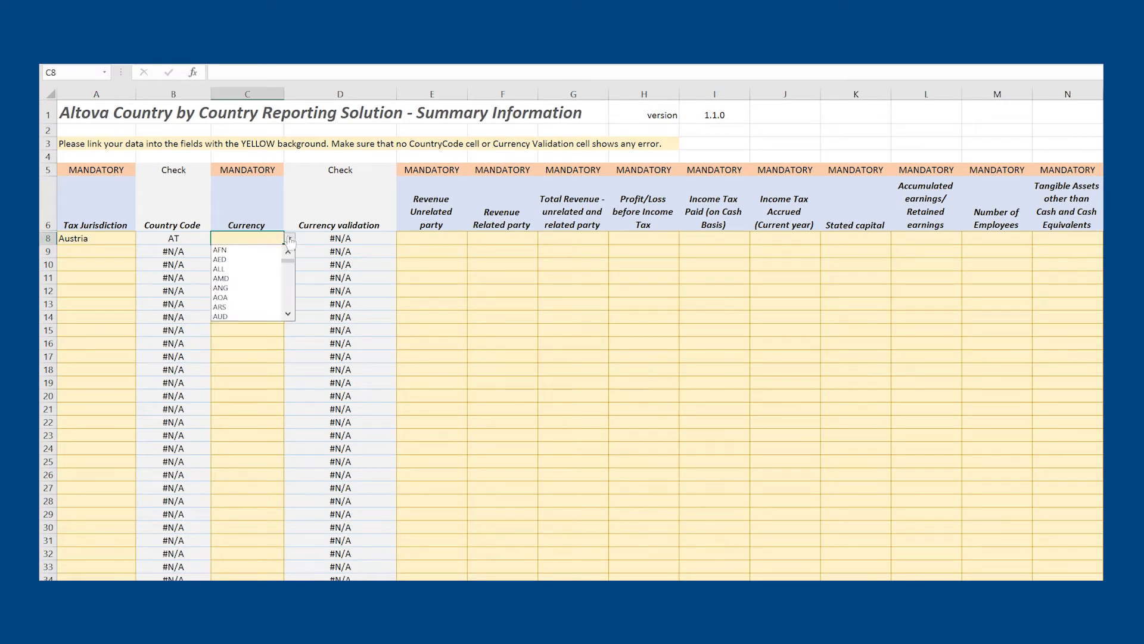
pyautogui.scroll(-3)
pyautogui.write('Italy')
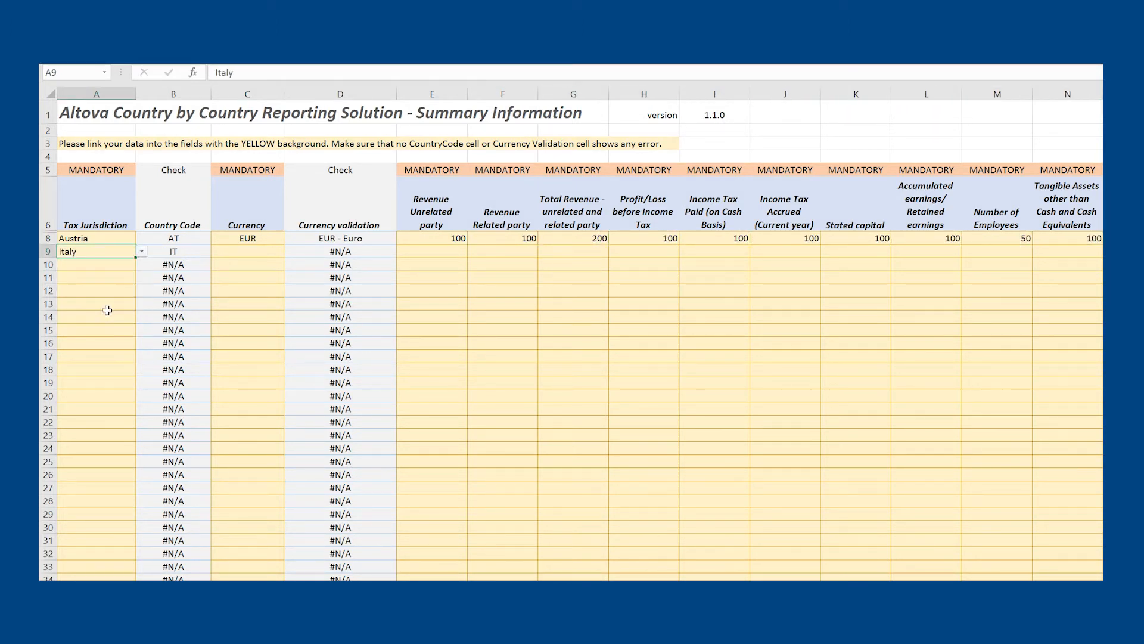
pyautogui.write('eur')
pyautogui.write('N')
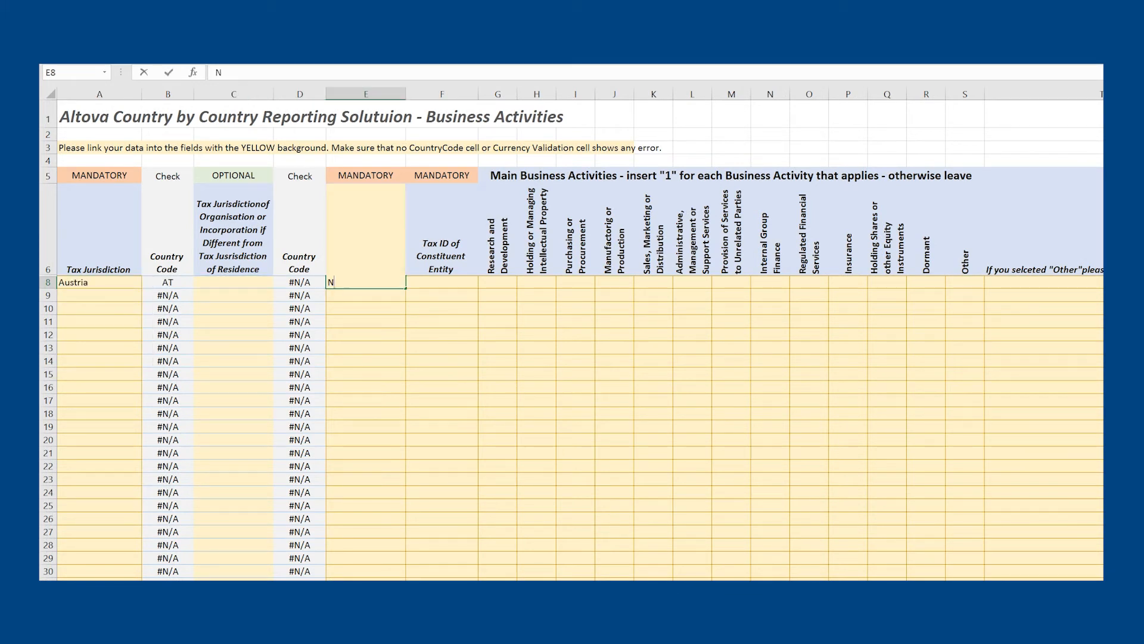
# Step: Enter Austria's tax ID 12345 and a Total Revenue additional information note
pyautogui.write('12345')
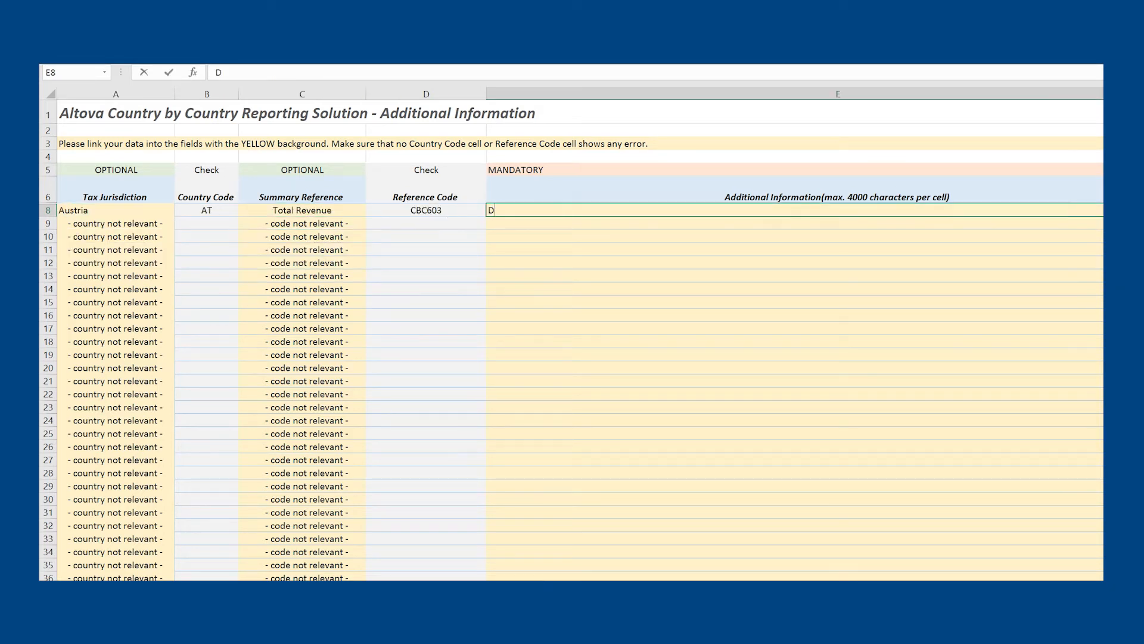
pyautogui.write('etails of additional total revenue')
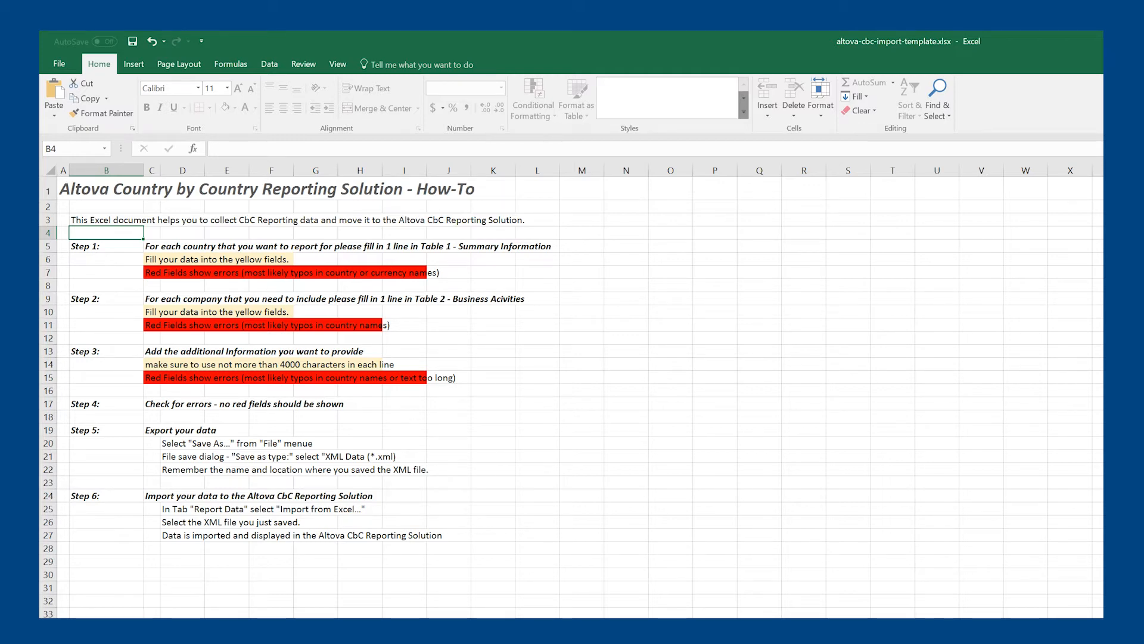
# Step: Save the workbook as XML Data (*.xml) via Save As
pyautogui.click(58, 64)
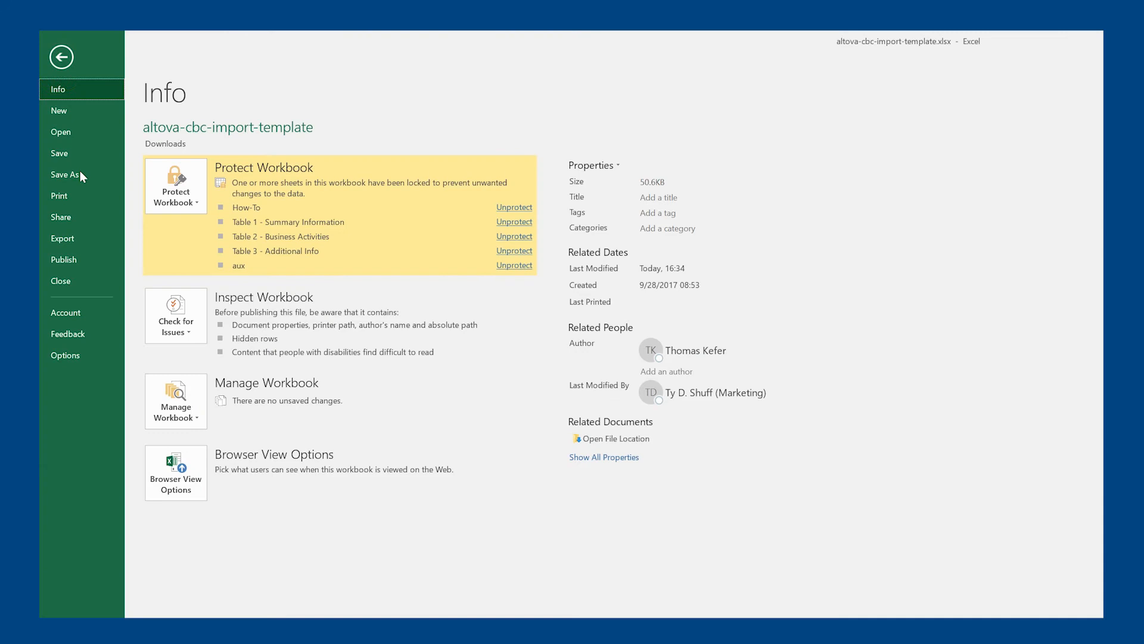
pyautogui.click(64, 174)
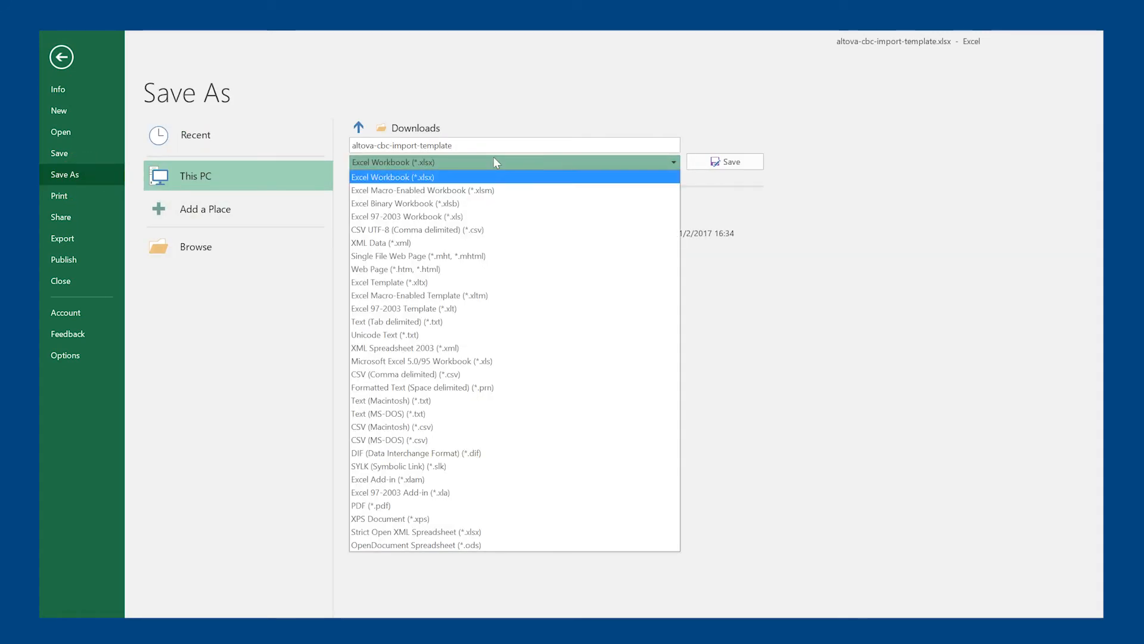
pyautogui.click(381, 243)
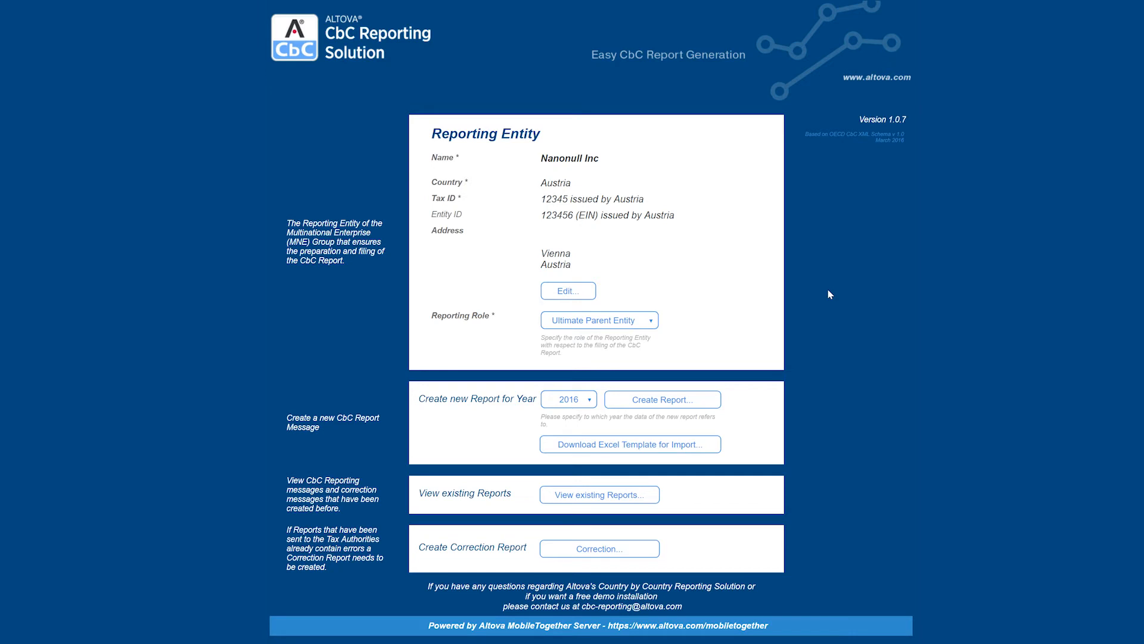
pyautogui.moveTo(681, 403)
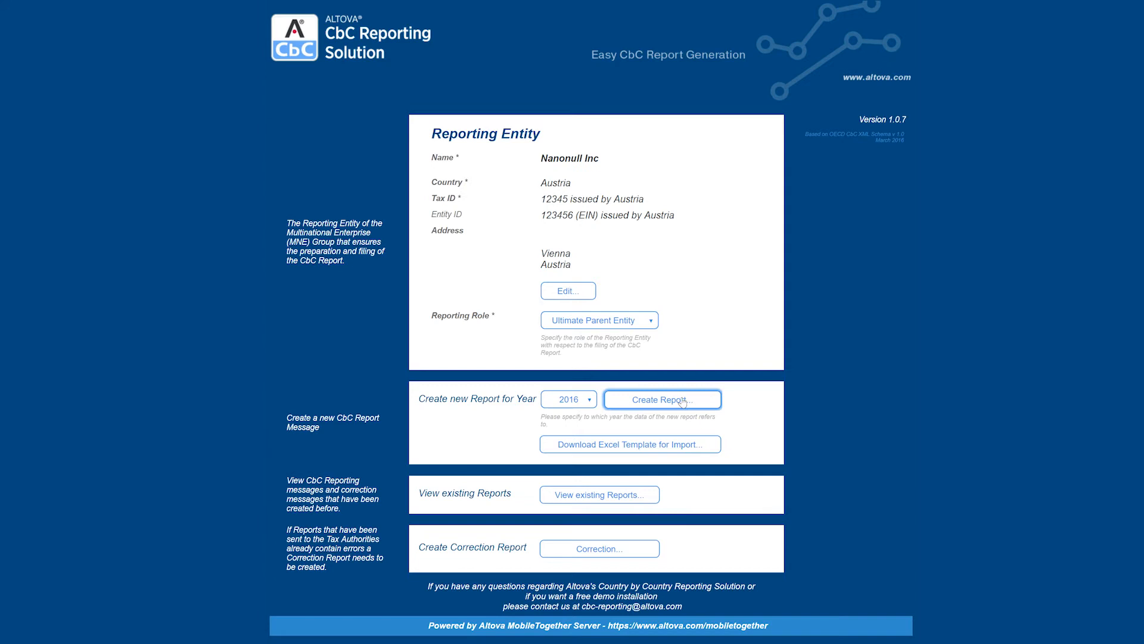
# Step: Create a 2016 draft report with reporting period 2017-10-01 and review its reporting entity
pyautogui.click(662, 399)
pyautogui.write('First Draft')
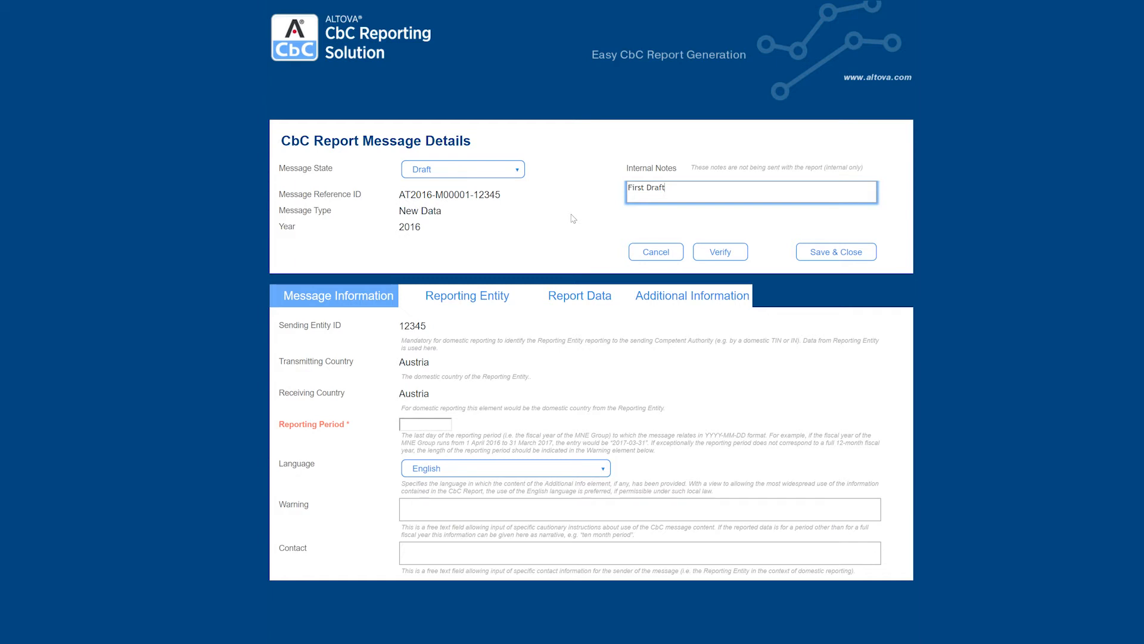
pyautogui.click(424, 423)
pyautogui.write('2017-10-01')
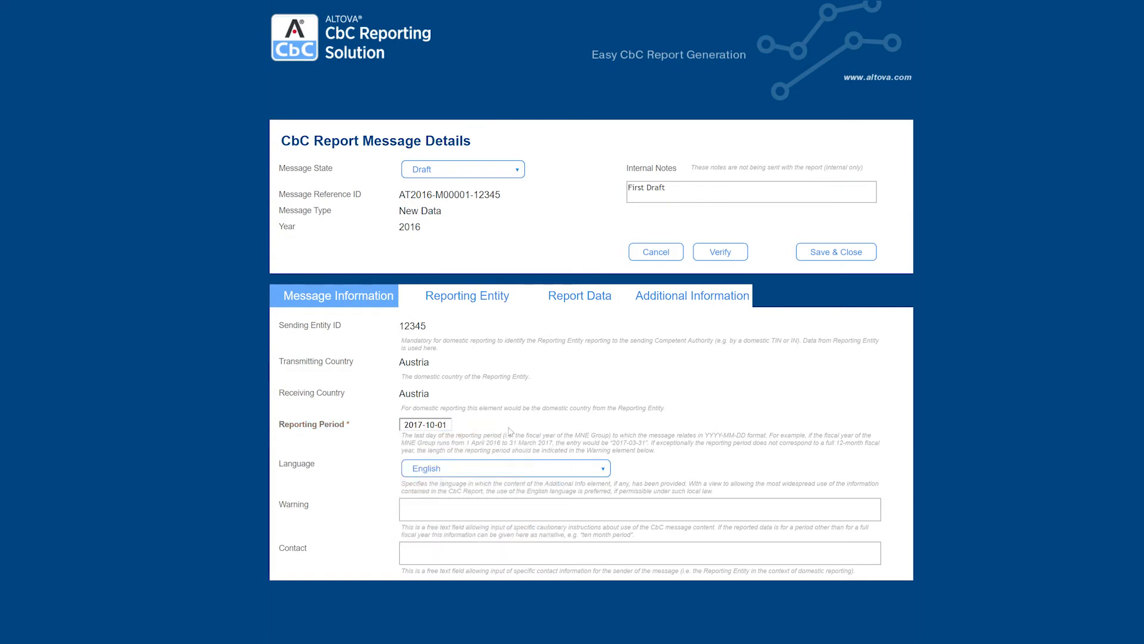
pyautogui.click(458, 295)
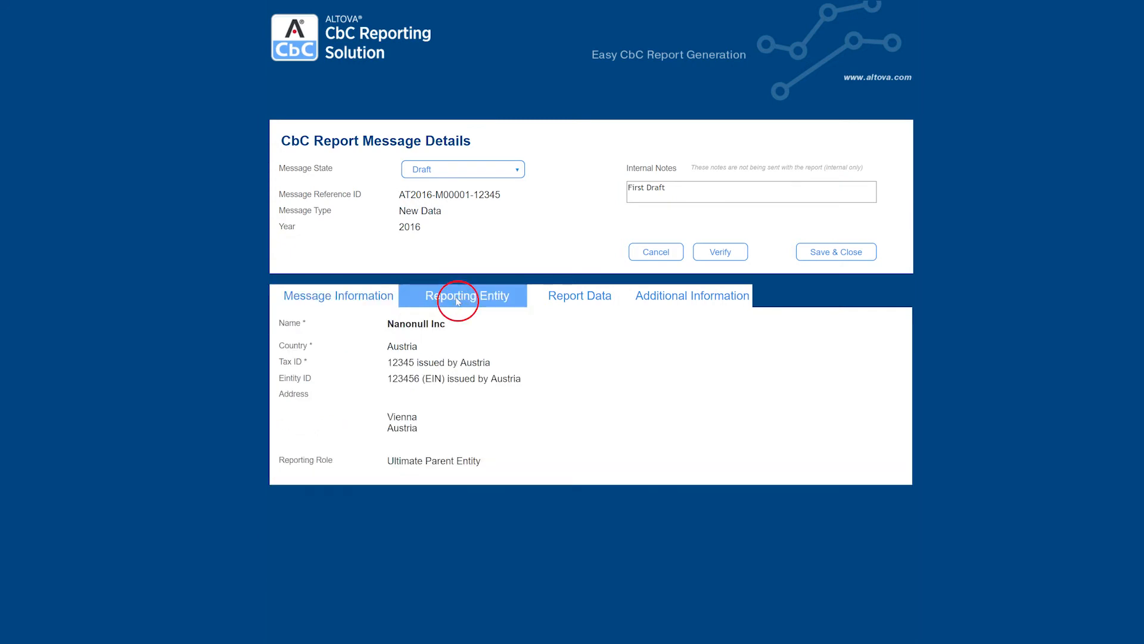
pyautogui.click(457, 301)
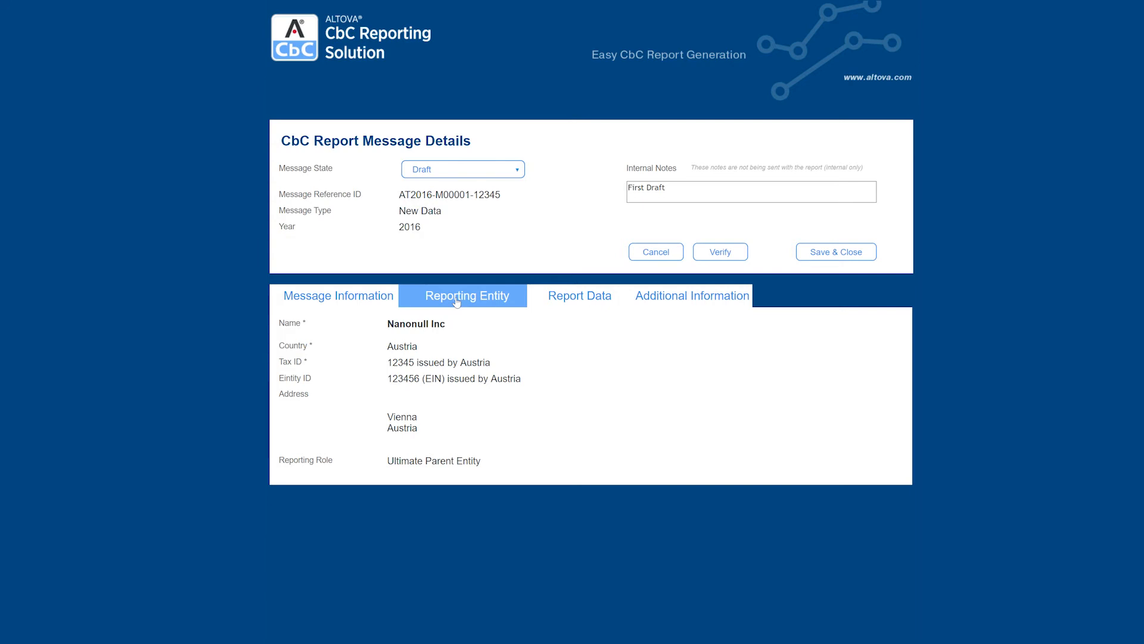
# Step: Import Austria and Italy company data from the Excel template and view additional information
pyautogui.click(580, 295)
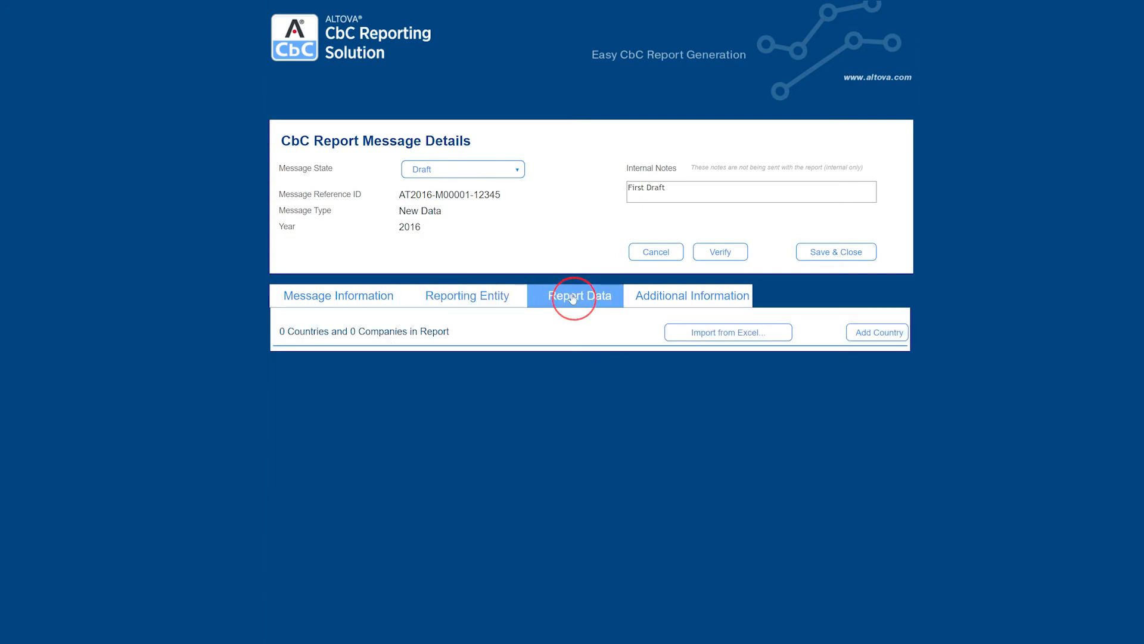
pyautogui.click(573, 299)
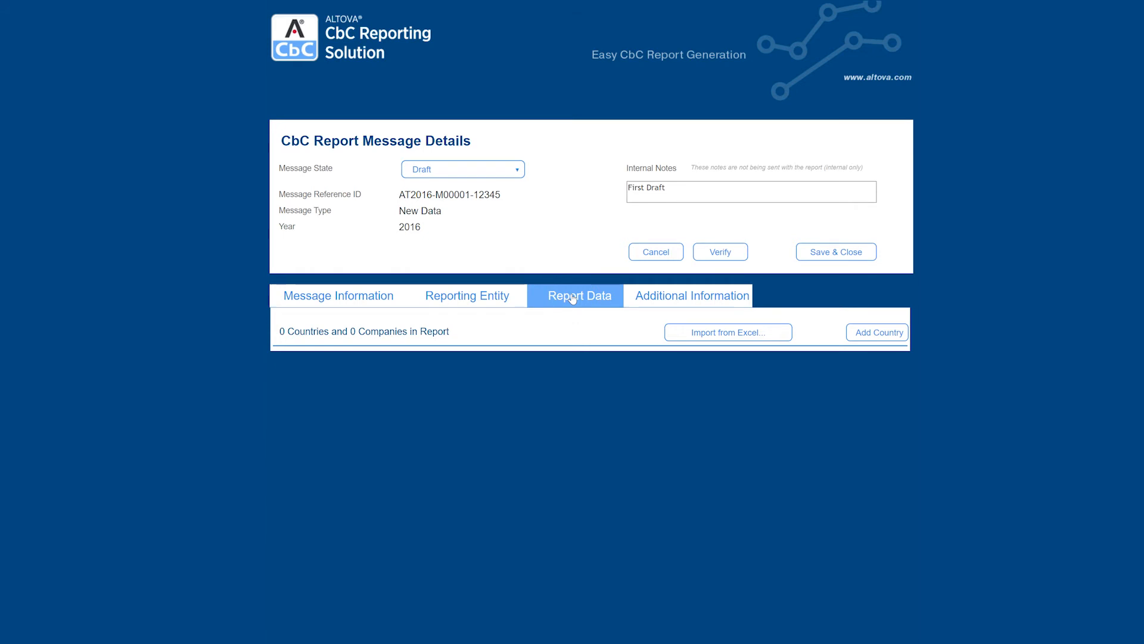
pyautogui.click(729, 332)
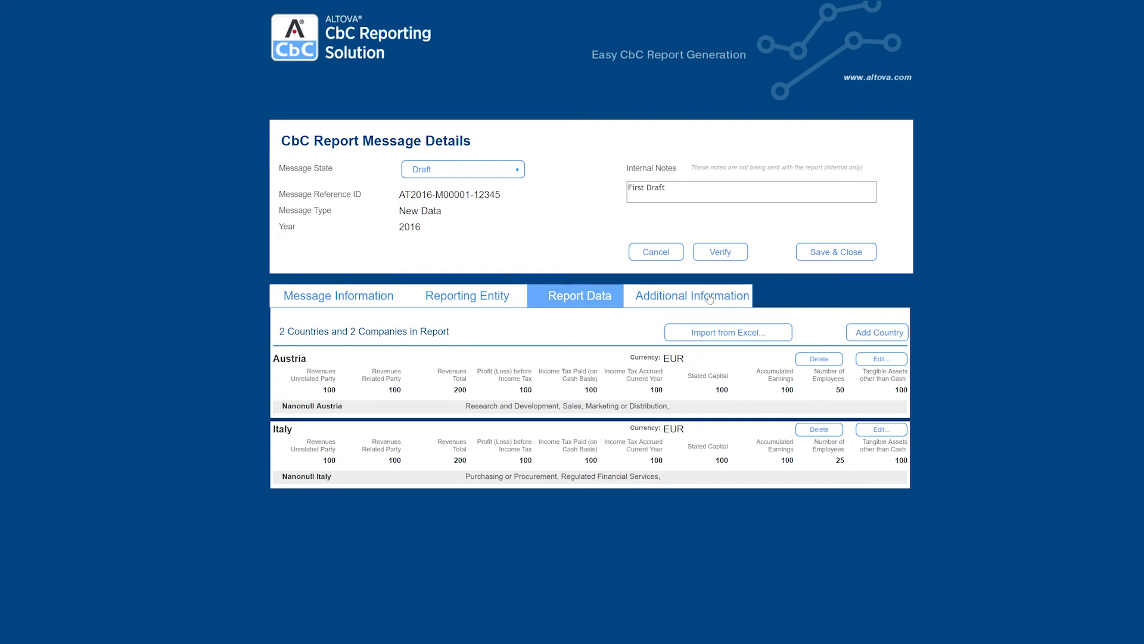
pyautogui.click(709, 296)
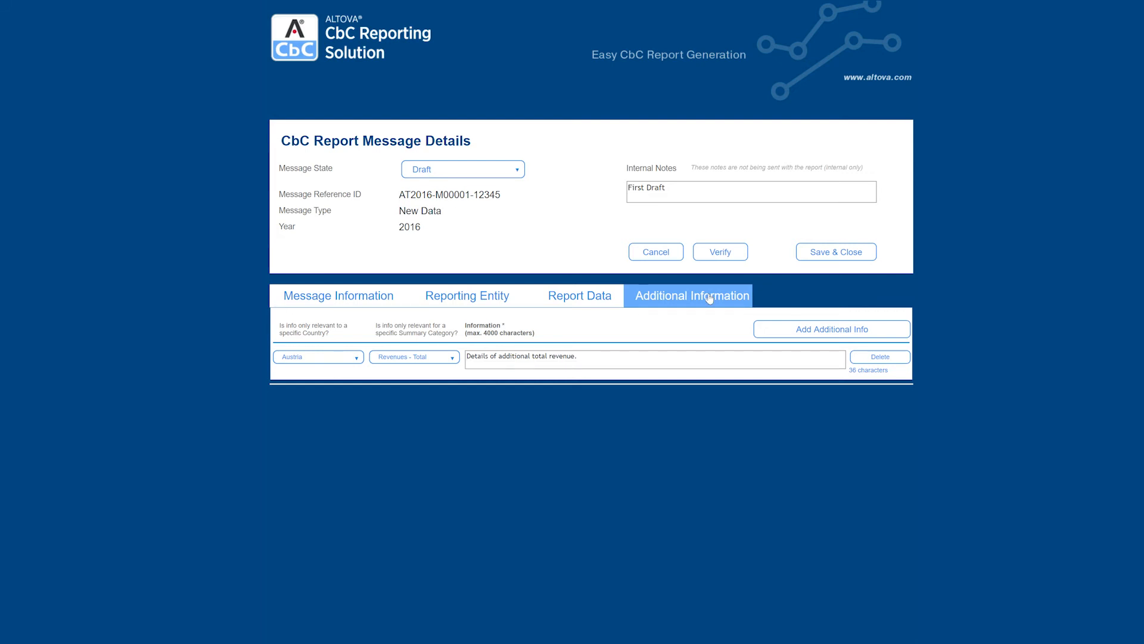
# Step: Verify the report message with no errors found, then save and close it
pyautogui.click(720, 252)
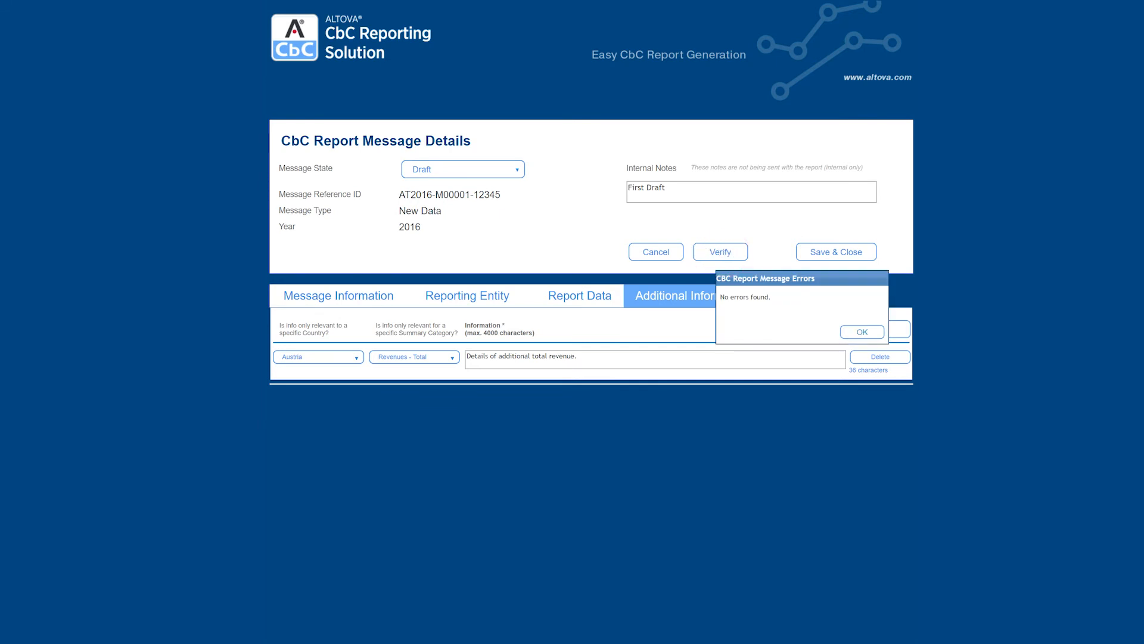
pyautogui.click(863, 331)
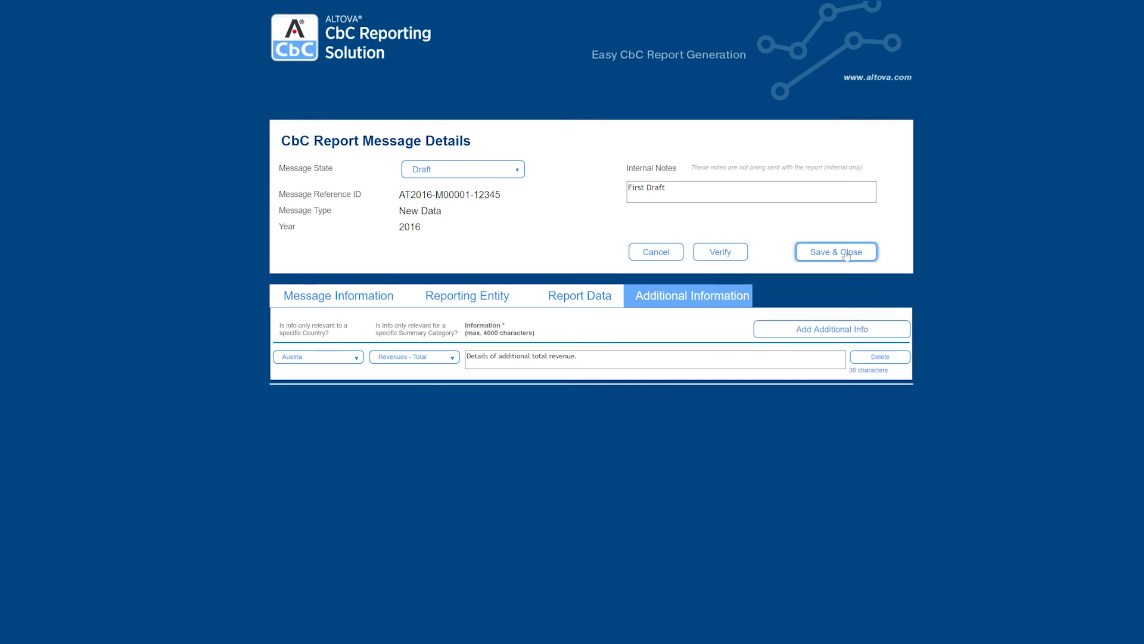
pyautogui.click(837, 251)
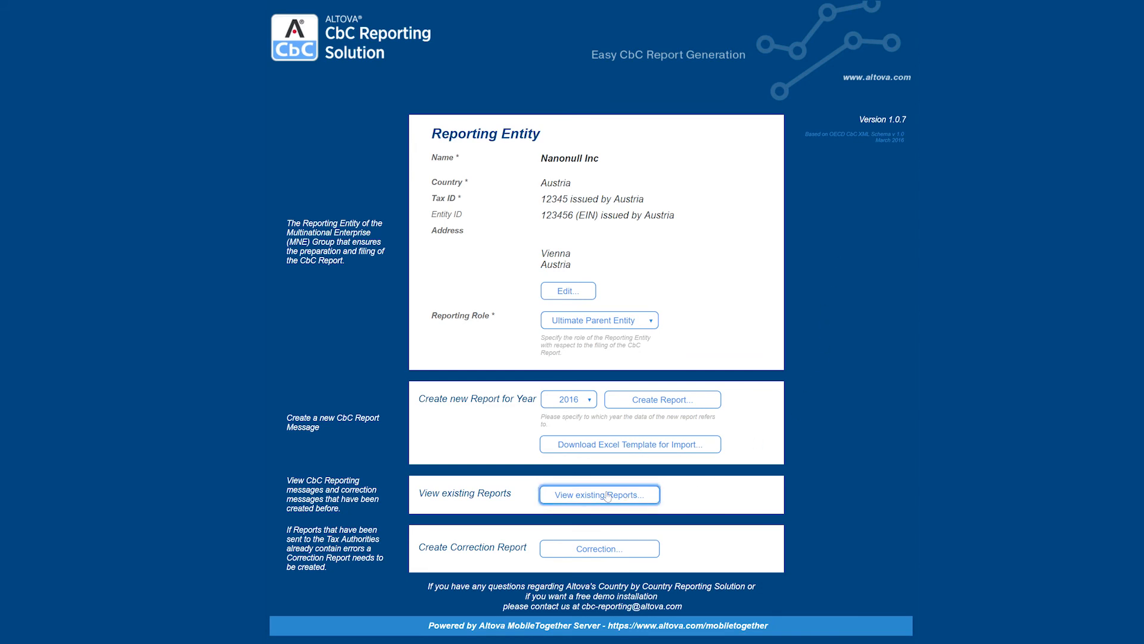
pyautogui.click(600, 494)
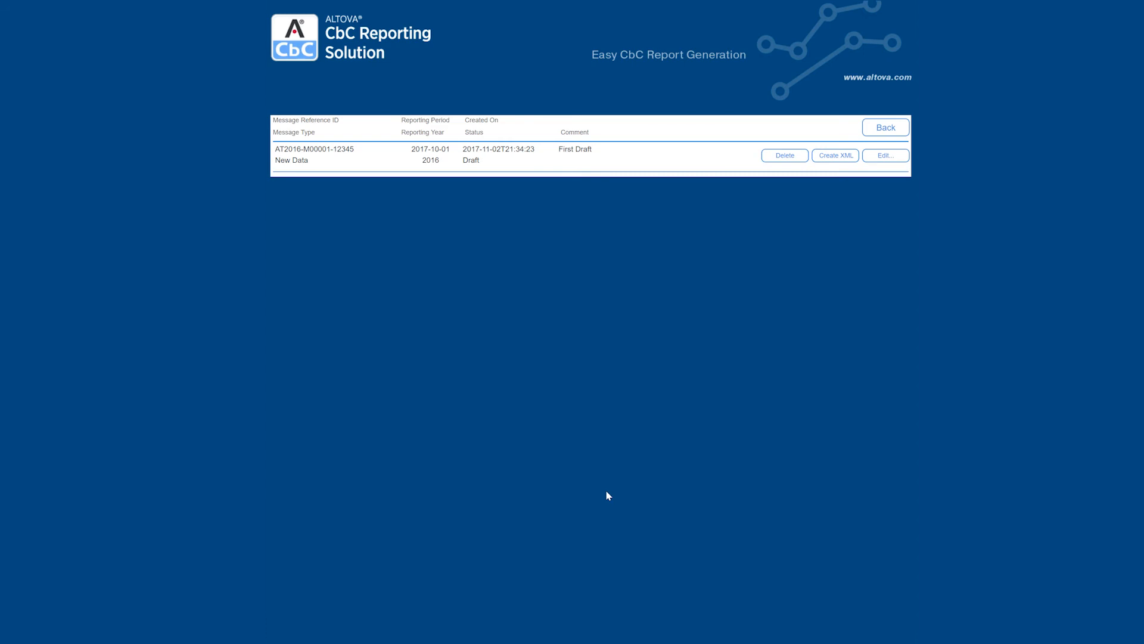
pyautogui.moveTo(841, 164)
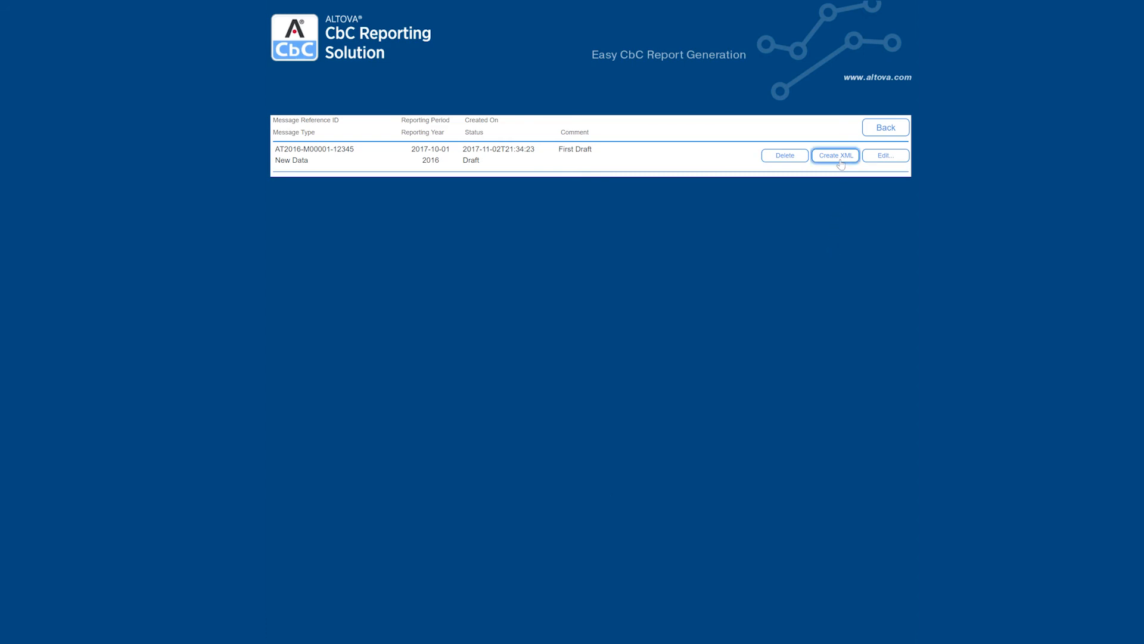
pyautogui.click(835, 156)
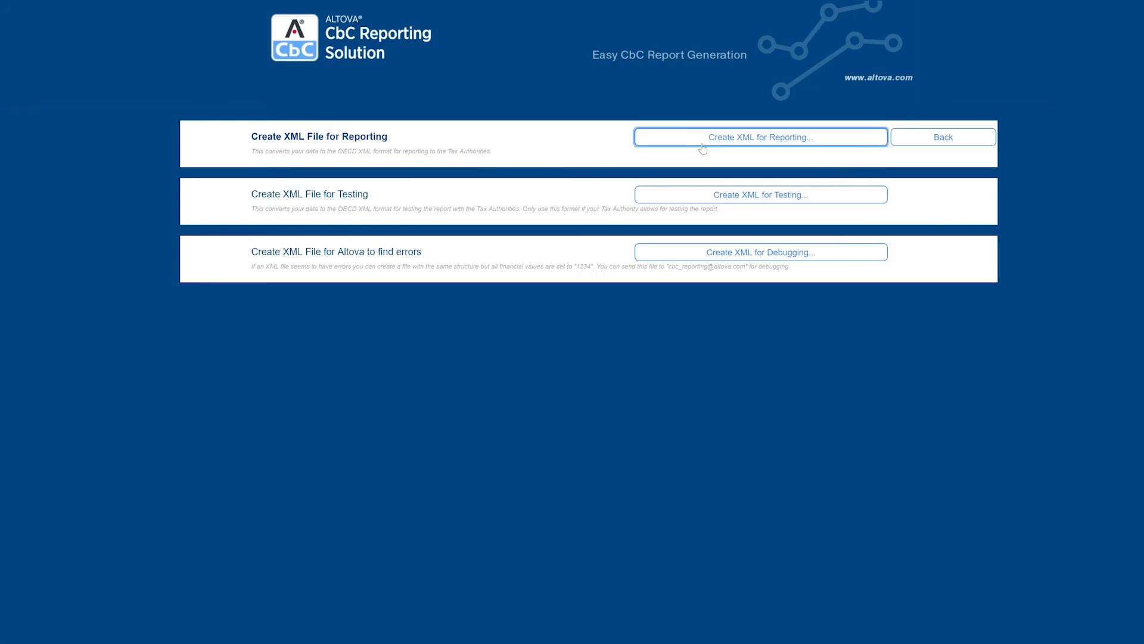
pyautogui.click(761, 137)
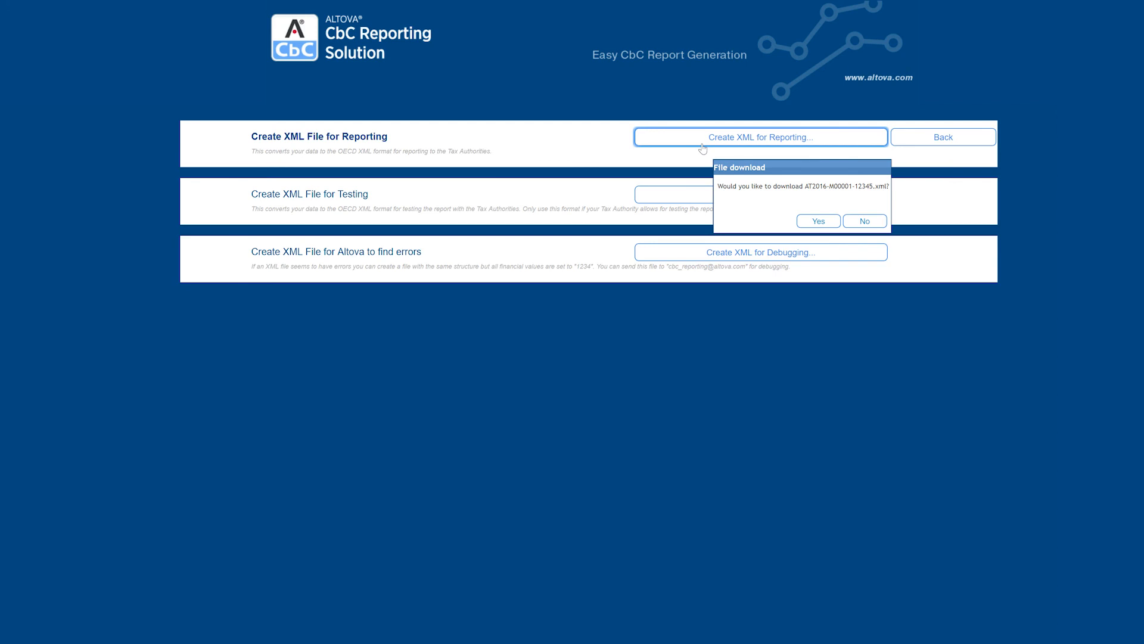
pyautogui.click(819, 221)
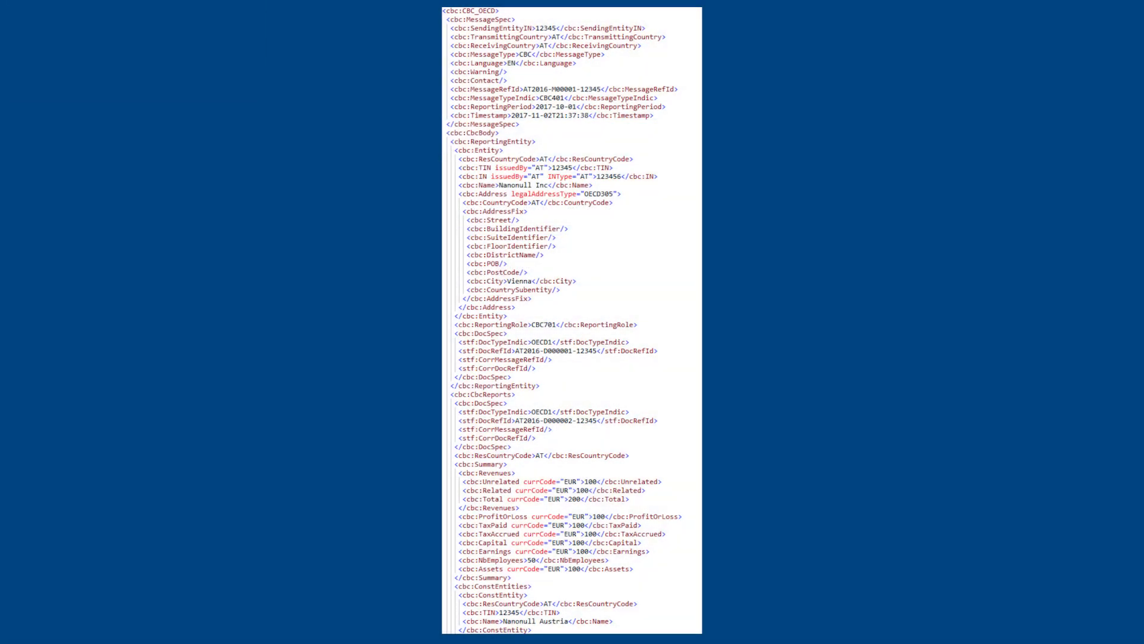